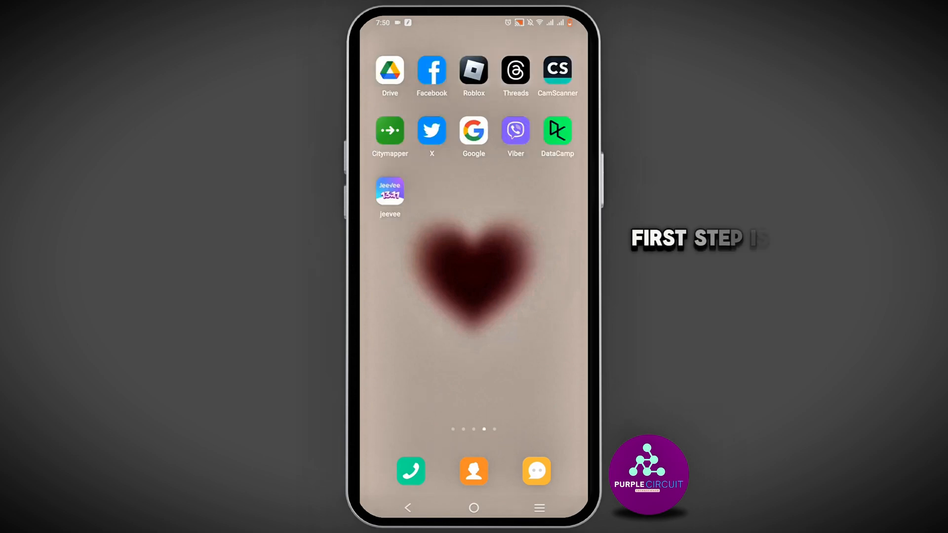
Launch Facebook from the home screen to reach the news feed
click(431, 70)
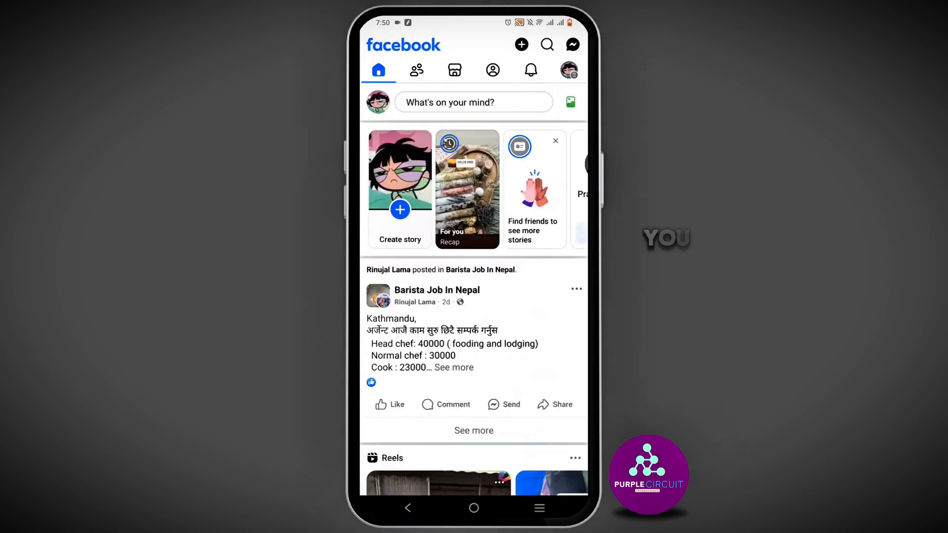
Go to the account menu and scroll to the Help & support options
click(567, 69)
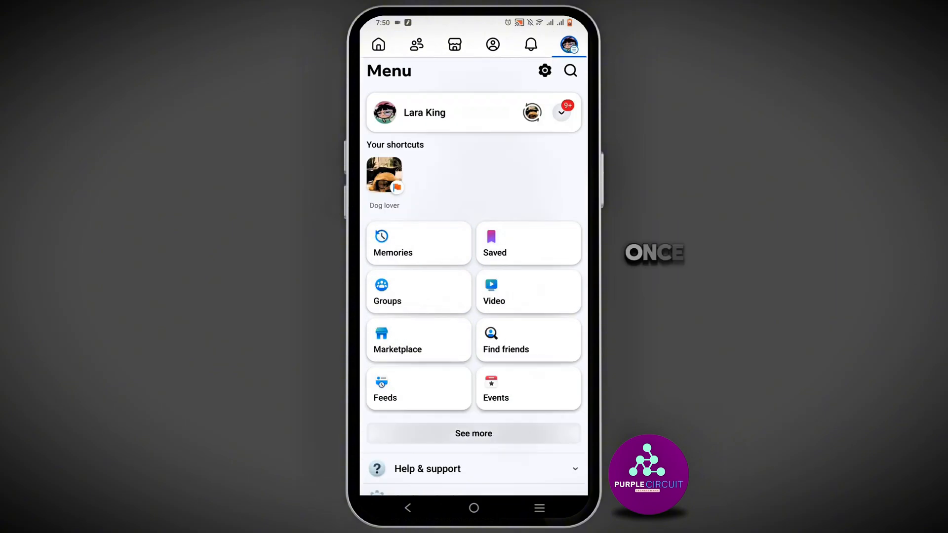
scroll(down, 3)
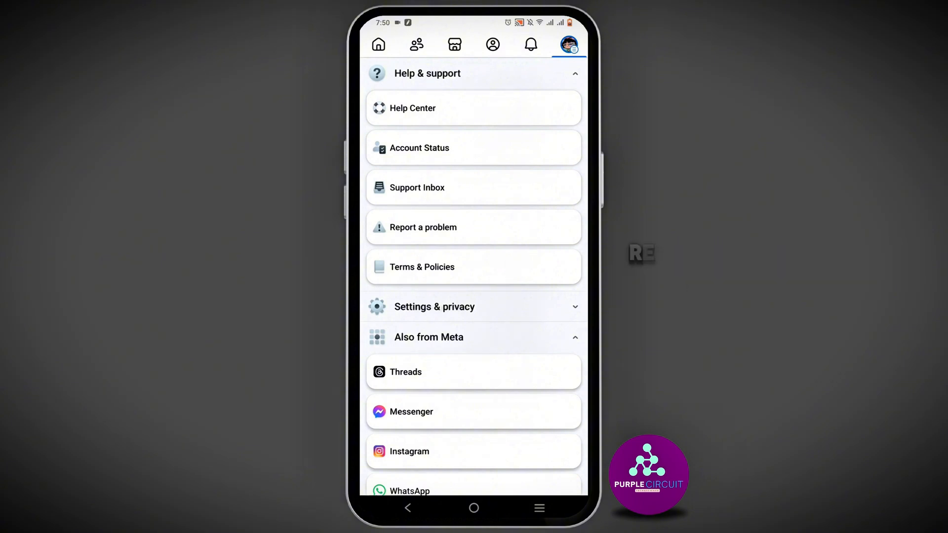
Start a technical problem report, reaching the logs and diagnostics question
click(422, 227)
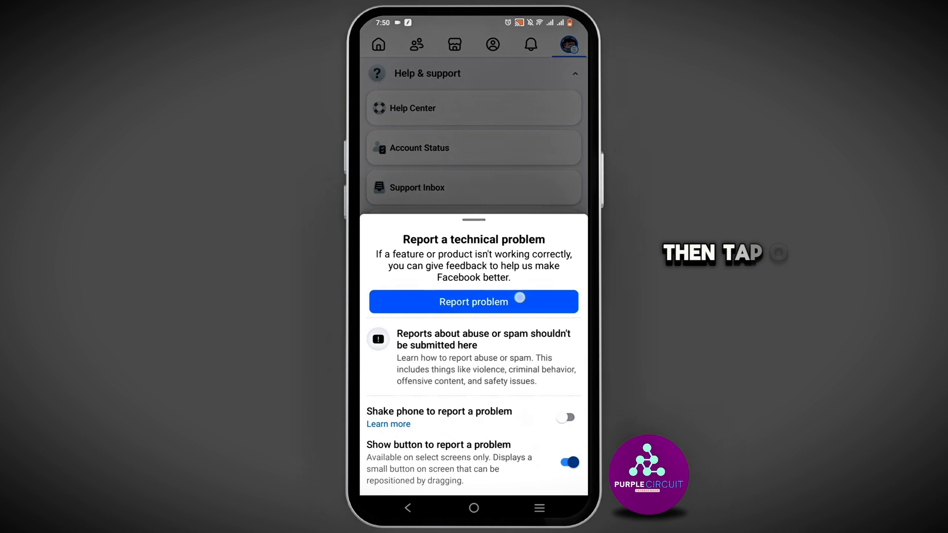
click(473, 302)
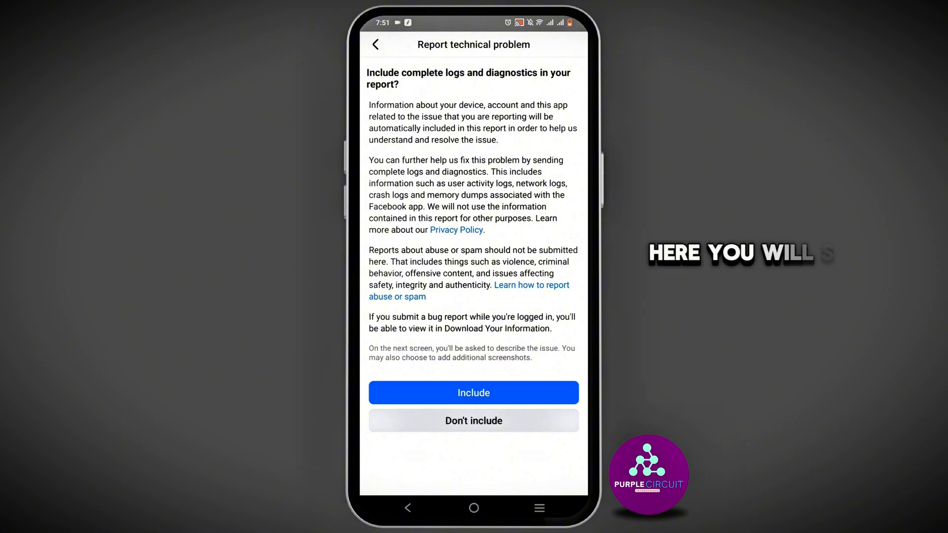
Include diagnostics, choose Checkout / payments as product, and activate the Describe the issue field
click(473, 392)
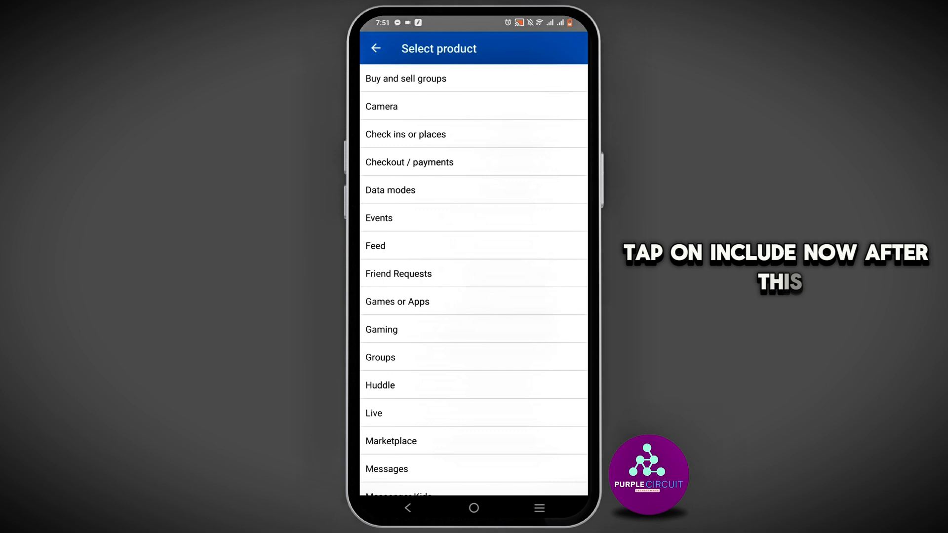
scroll(down, 3)
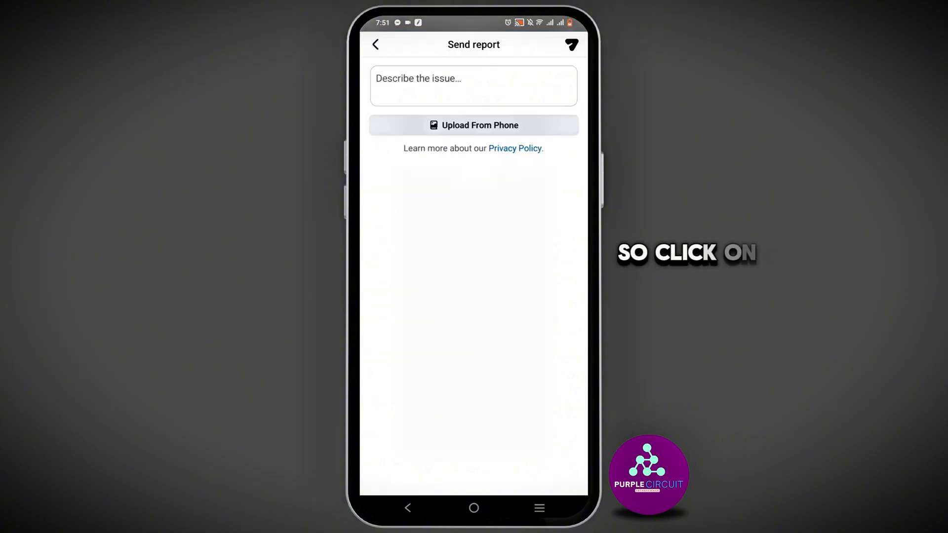
click(473, 86)
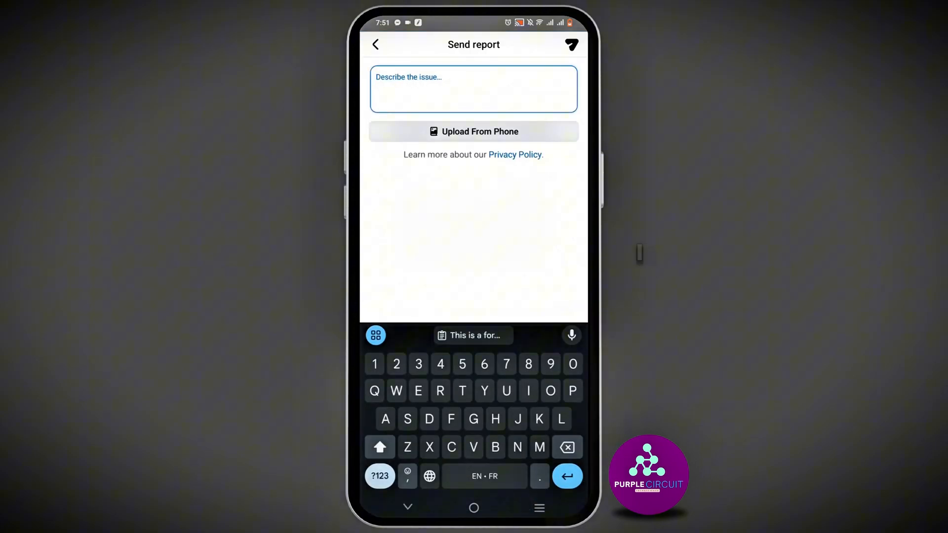